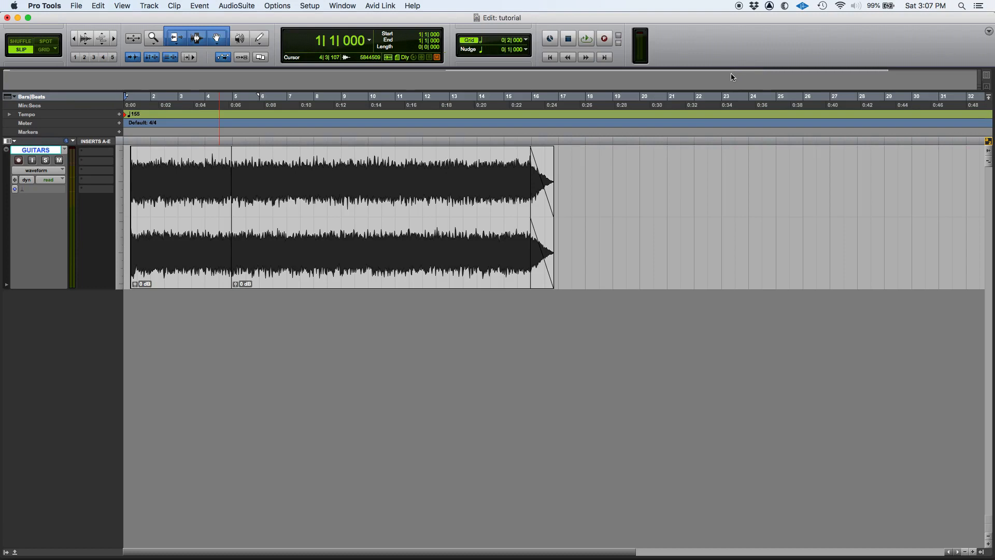
{"action": "mouse_move", "coordinate": [729, 77]}
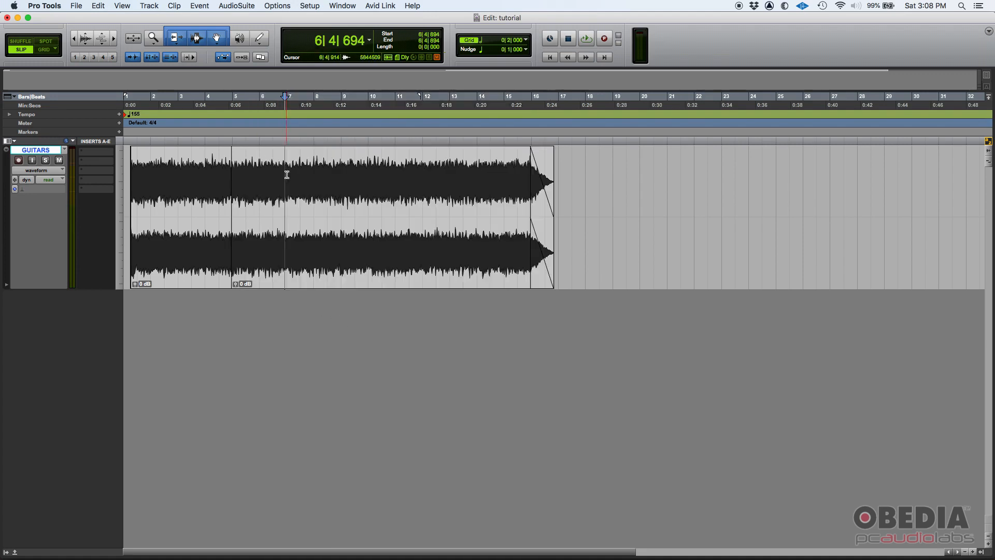
Step: Select the whole GUITARS clip with its fades, bars 1 through 17
{"action": "left_click", "coordinate": [181, 175]}
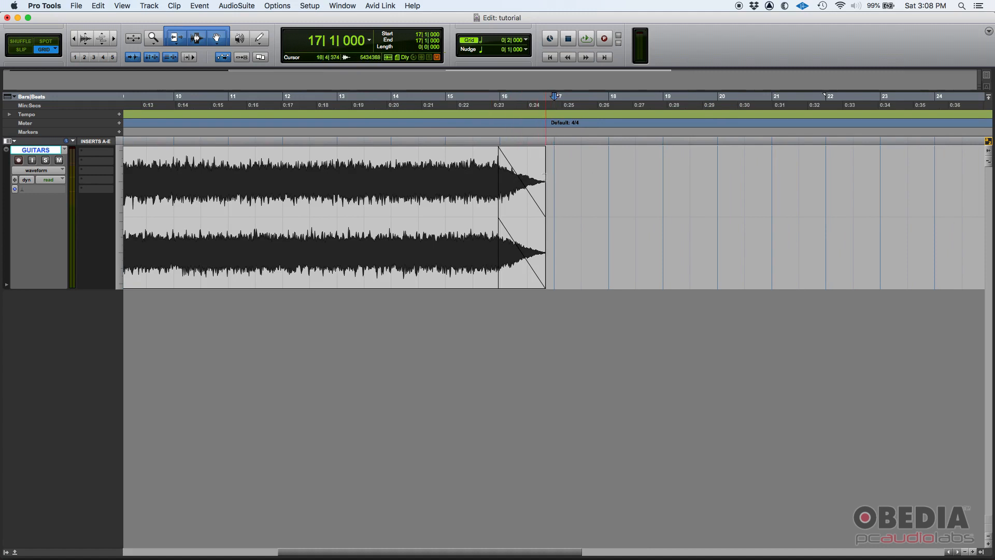
{"action": "left_click", "coordinate": [392, 187]}
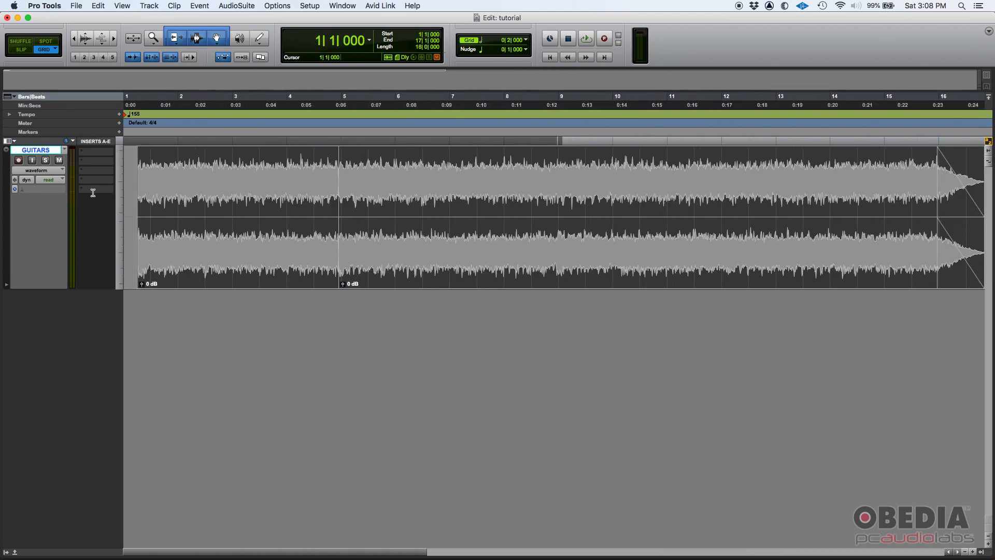
{"action": "left_click", "coordinate": [258, 202]}
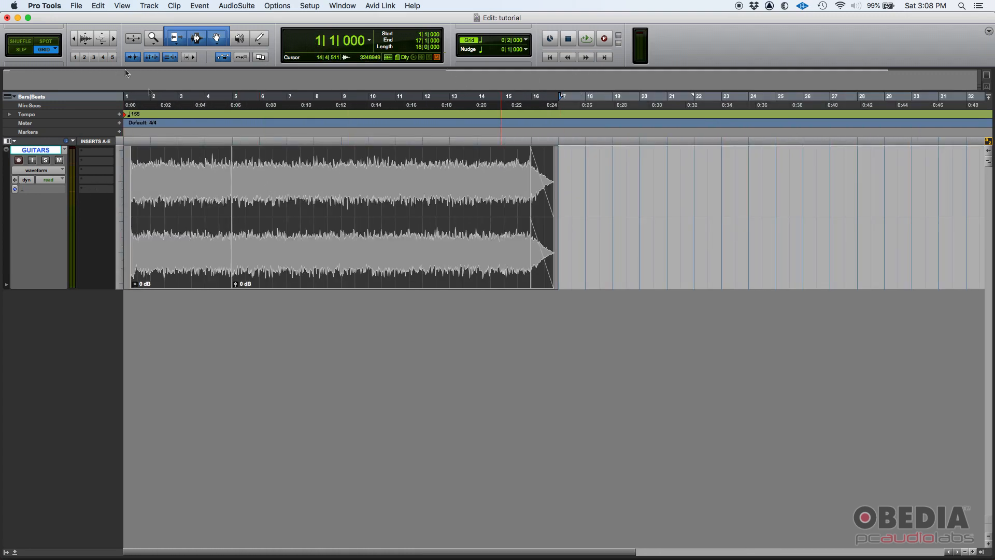
{"action": "left_click", "coordinate": [563, 99]}
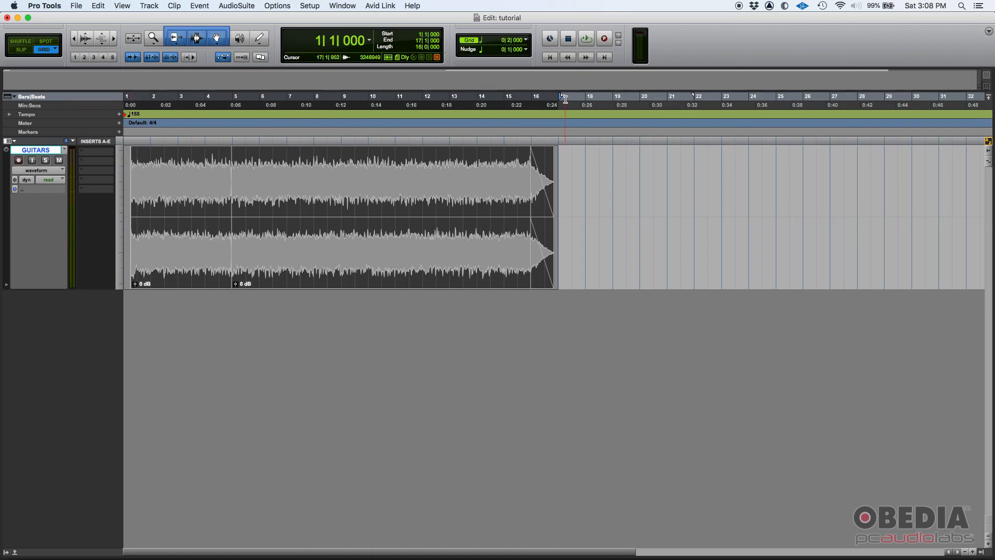
{"action": "left_click", "coordinate": [131, 140]}
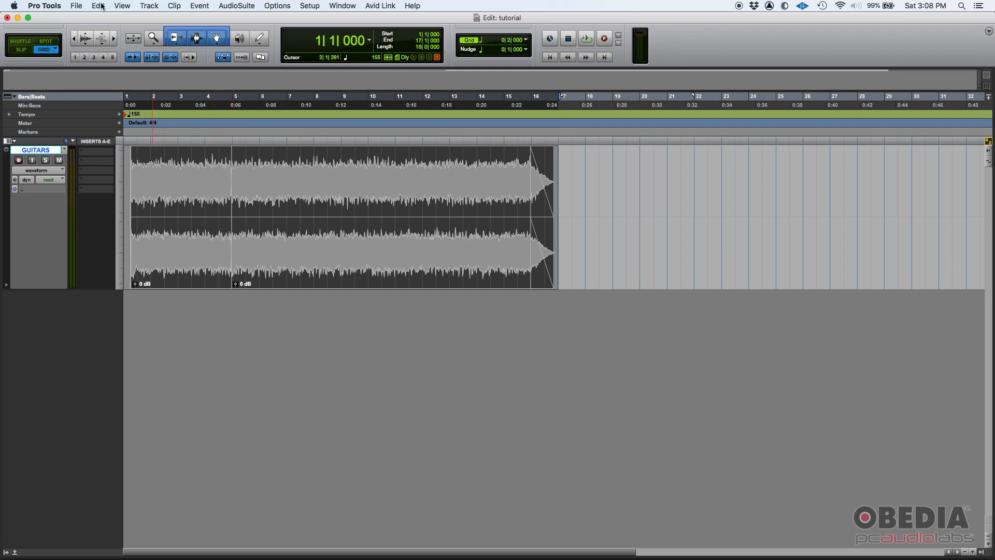
Step: Consolidate the guitar clips, fades and crossfade into one clip, then deselect
{"action": "left_click", "coordinate": [97, 5]}
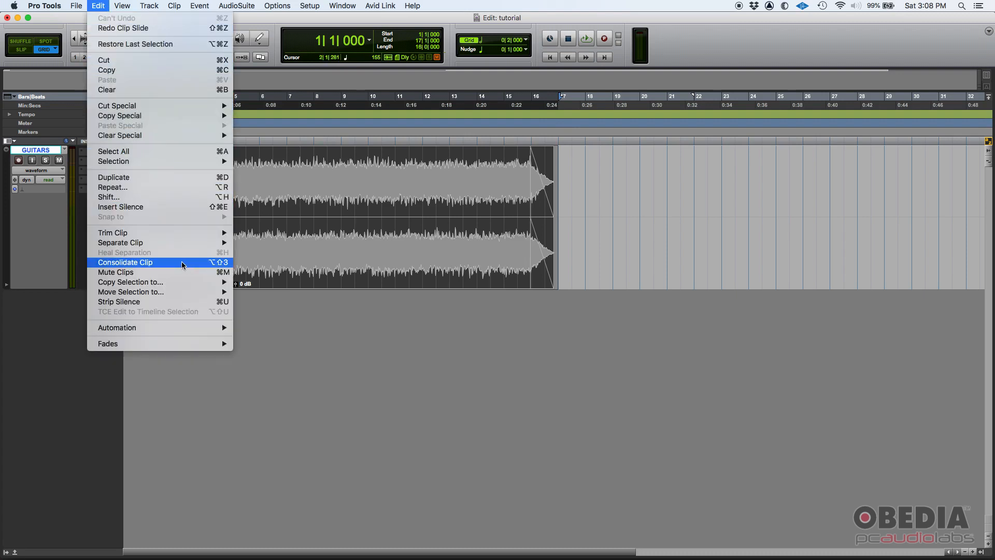
{"action": "left_click", "coordinate": [125, 262]}
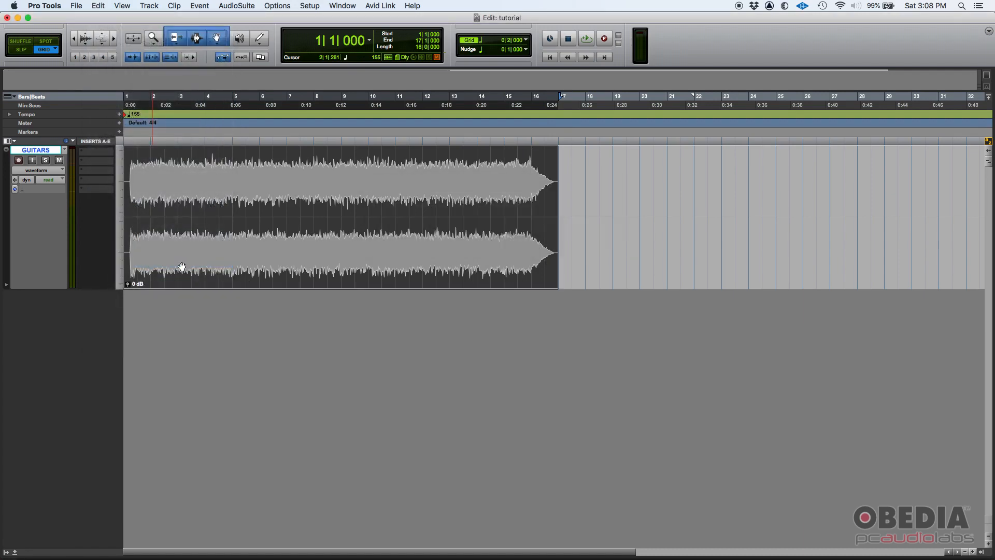
{"action": "left_click", "coordinate": [168, 192]}
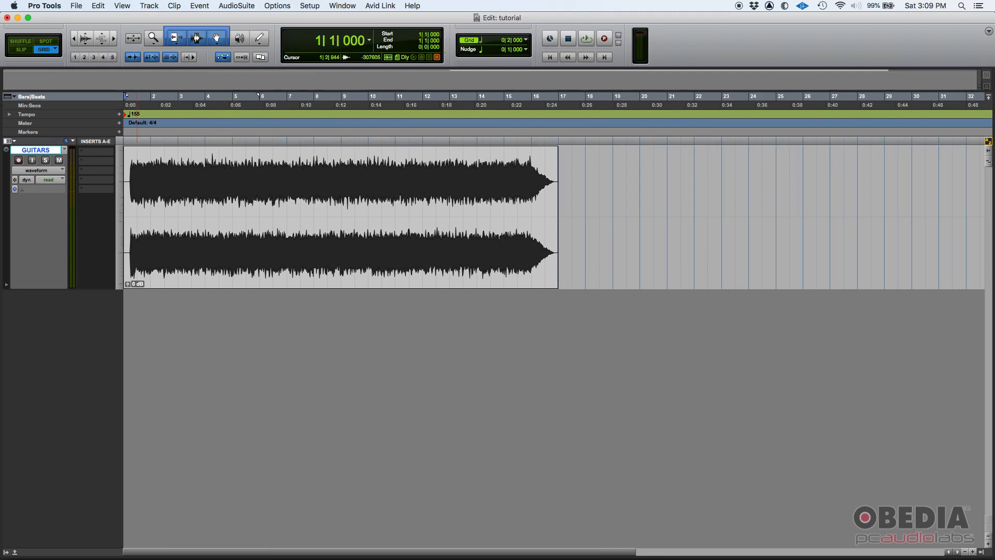
Step: Reselect the consolidated GUITARS clip across its 16-bar span, bars 1 to 17
{"action": "left_click", "coordinate": [342, 6]}
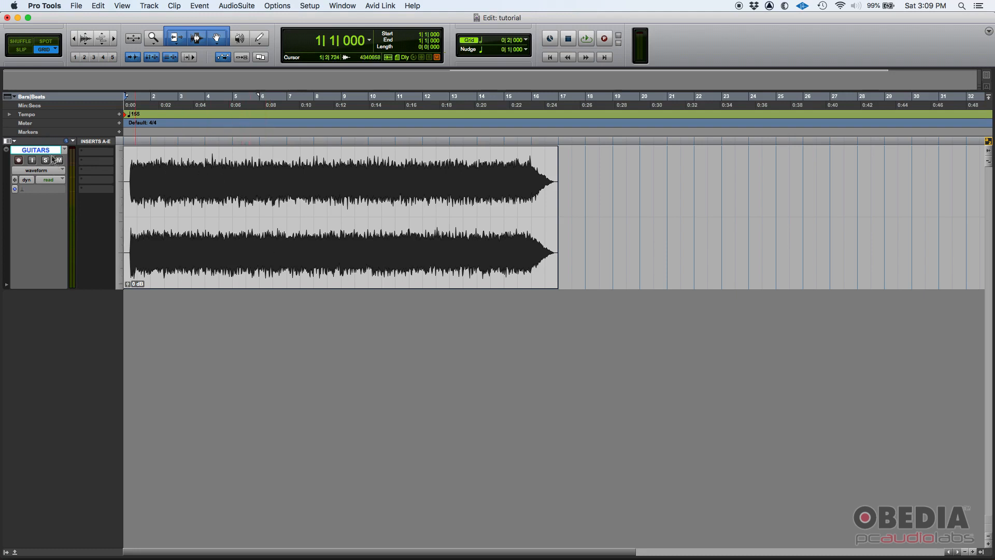
{"action": "left_click", "coordinate": [565, 174]}
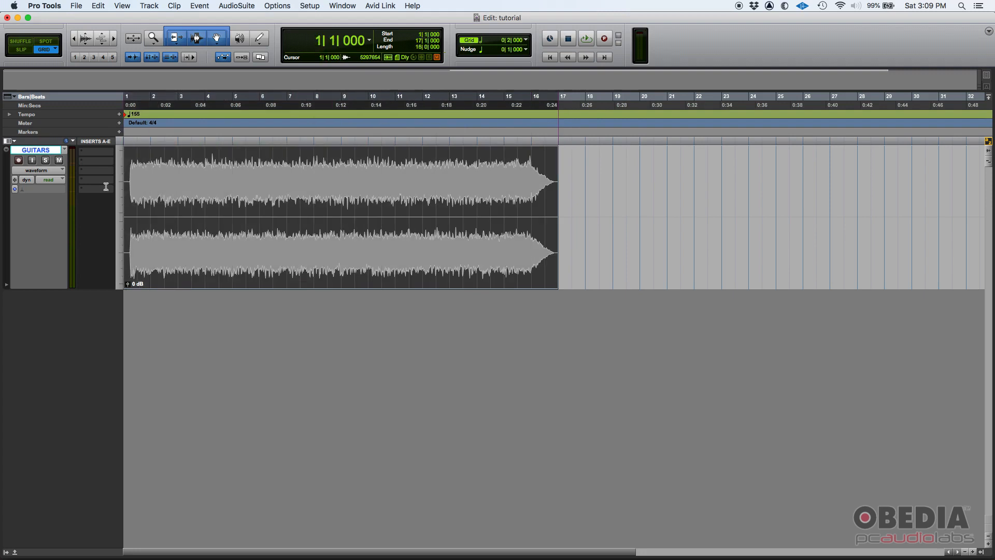
Step: Extend the guitar track selection from bar 1 to bar 18, past the clip end
{"action": "left_click", "coordinate": [180, 172]}
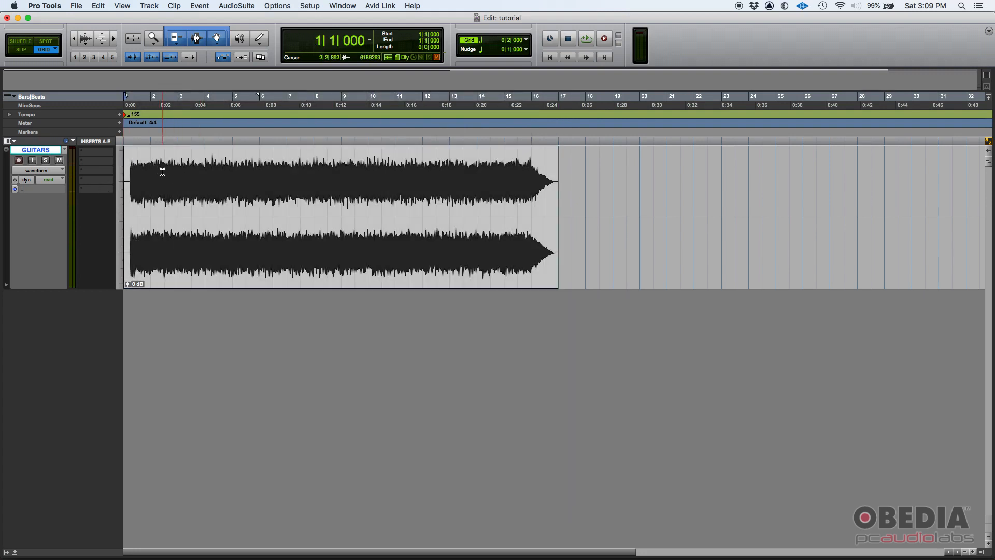
{"action": "left_click", "coordinate": [585, 37]}
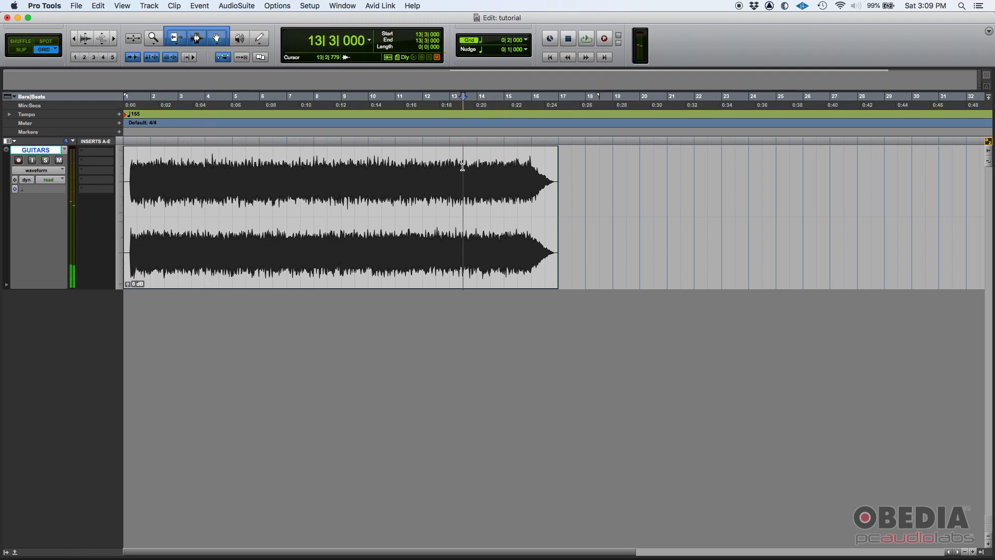
{"action": "left_click", "coordinate": [586, 38]}
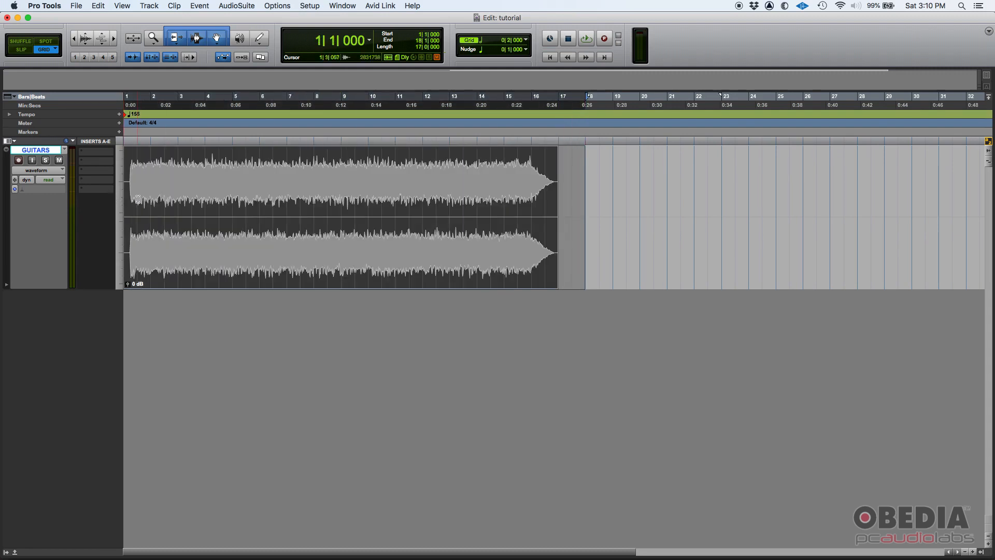
{"action": "left_click", "coordinate": [97, 5]}
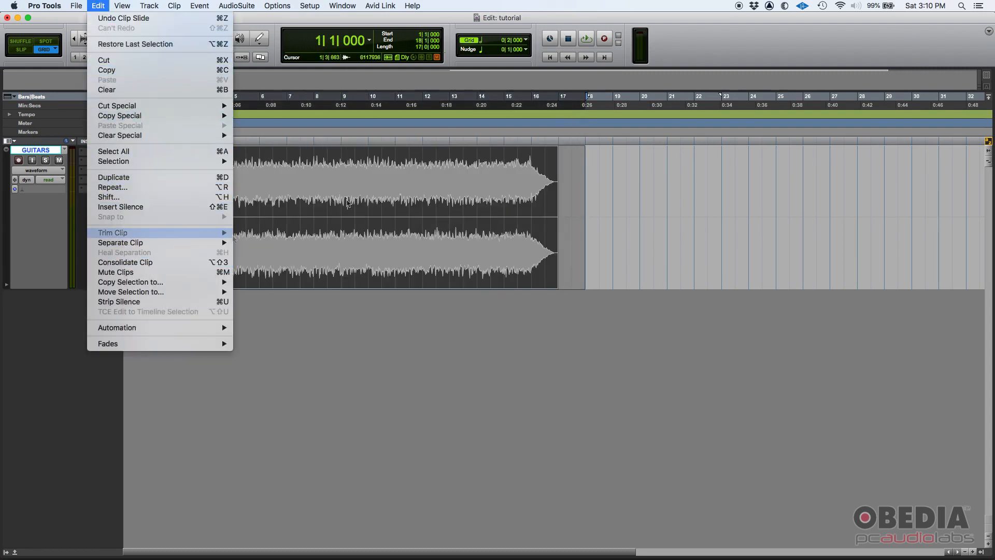